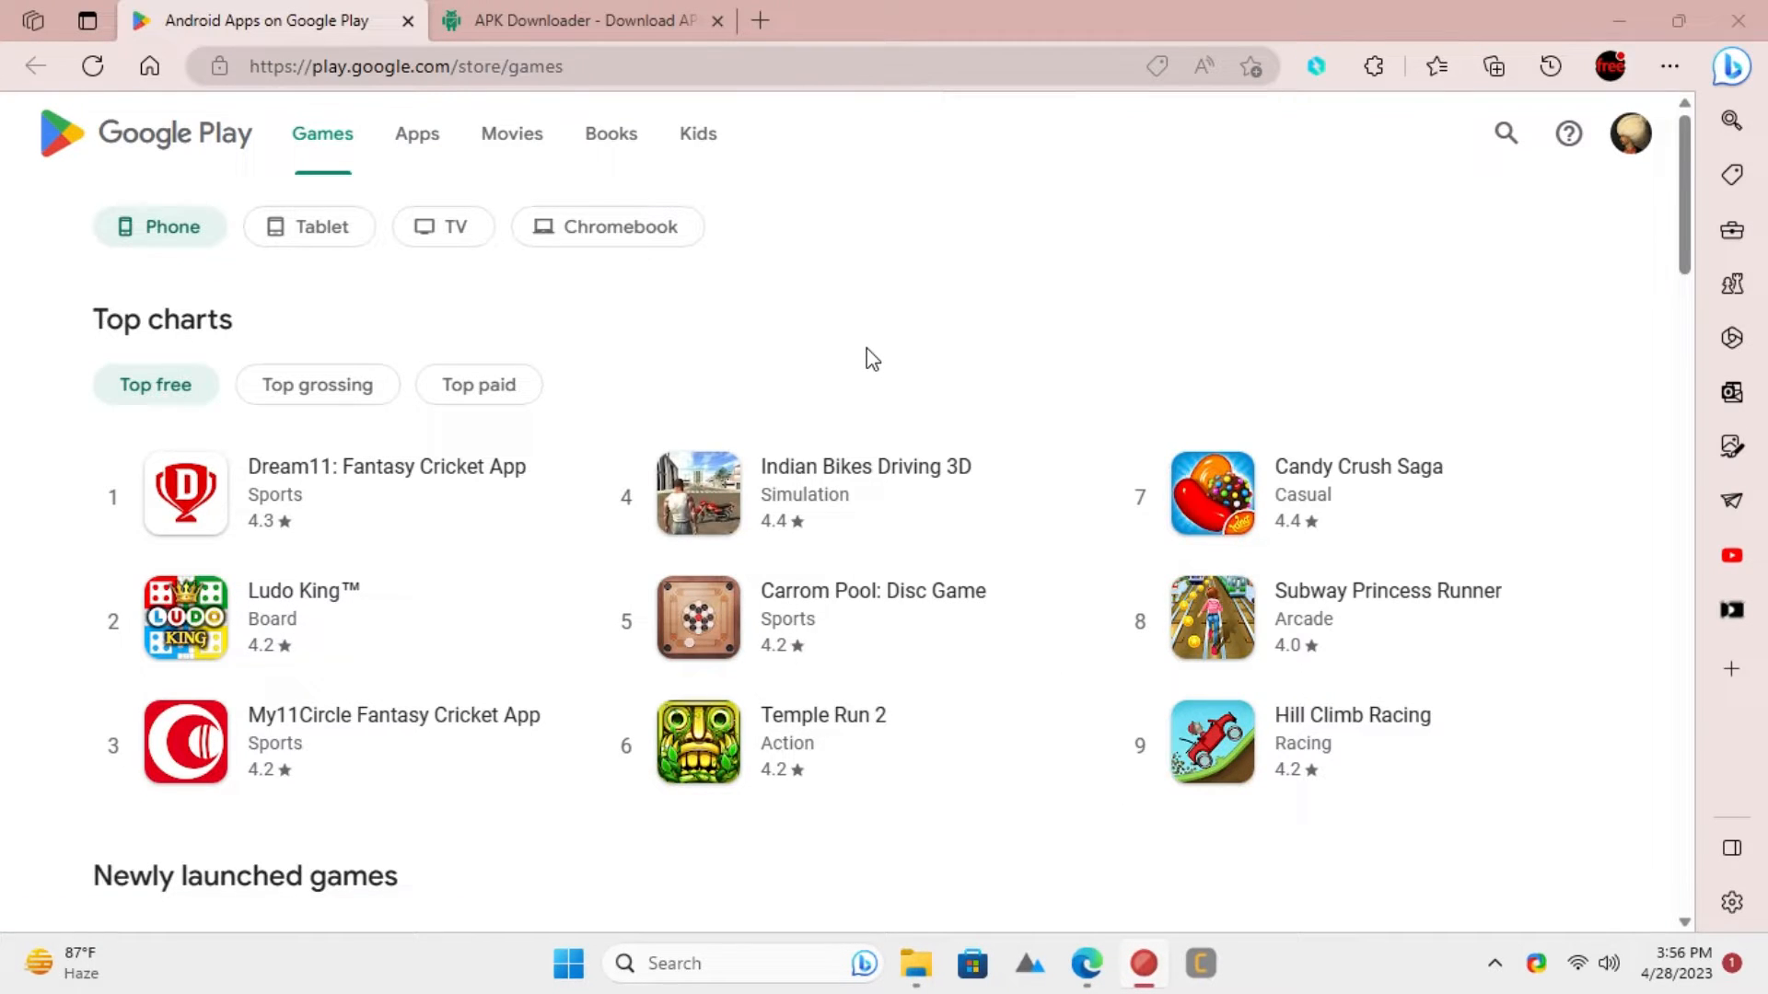
# From the Top free chart, go to Ludo King's store page and copy its URL
pyautogui.scroll(-3)
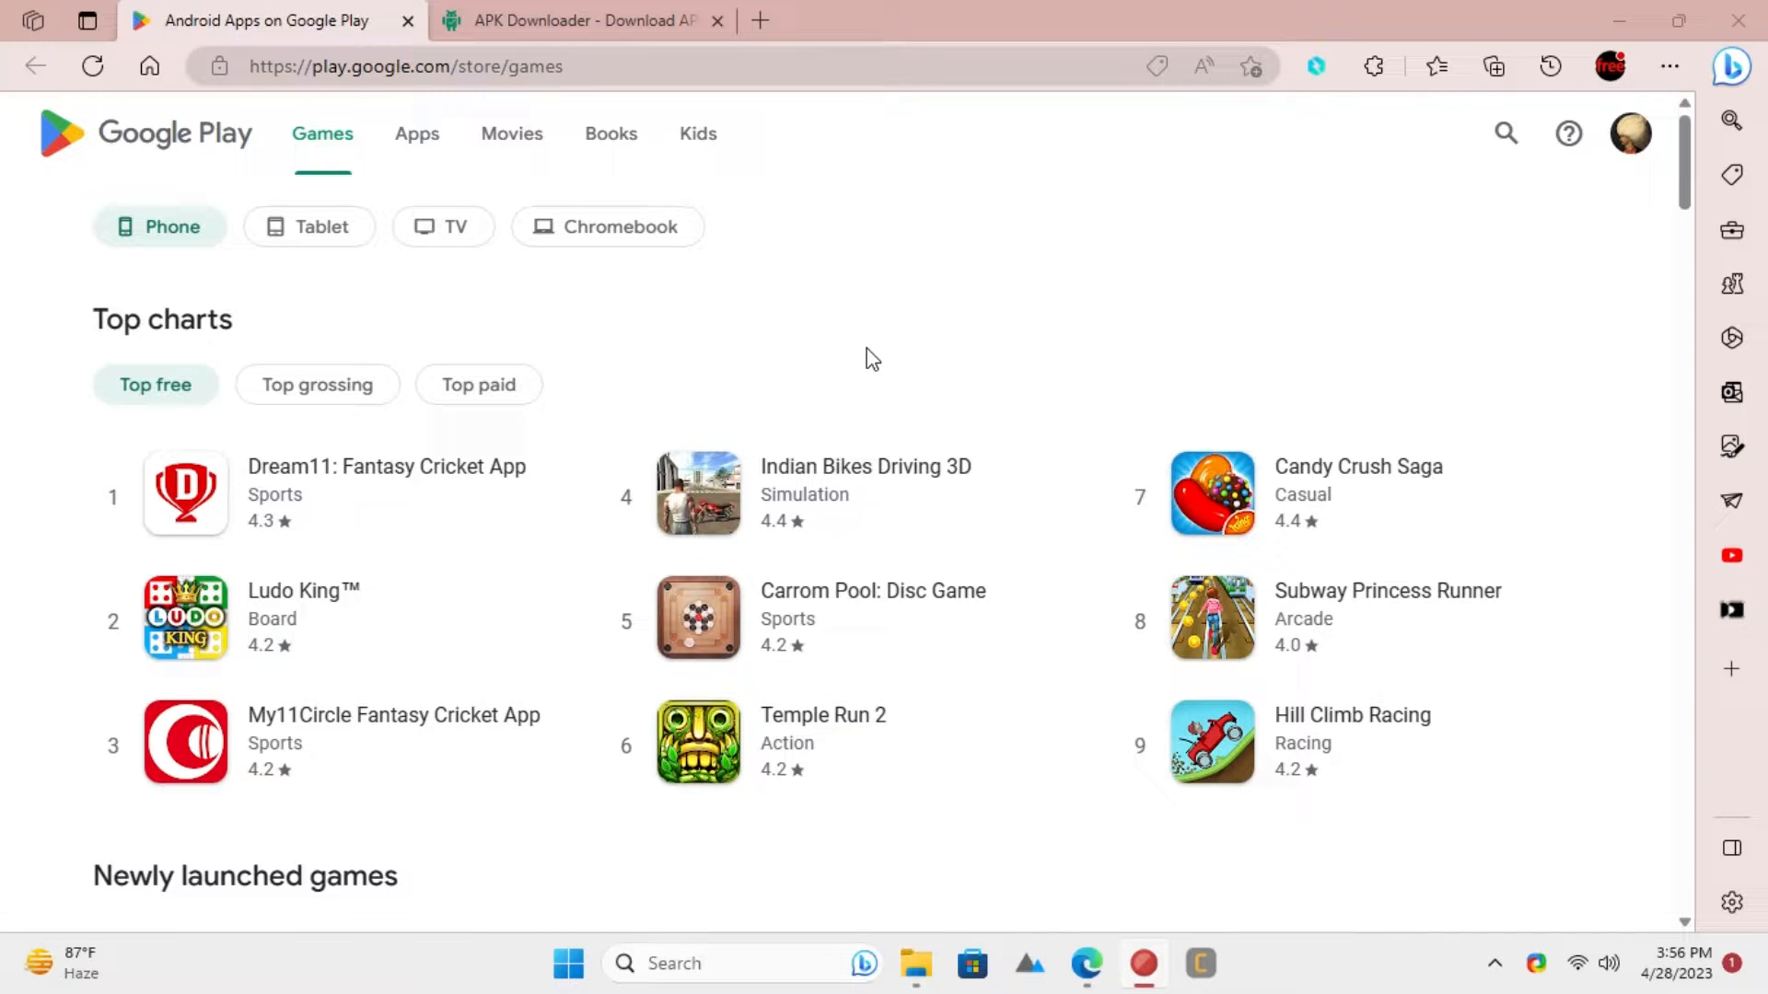
pyautogui.click(304, 591)
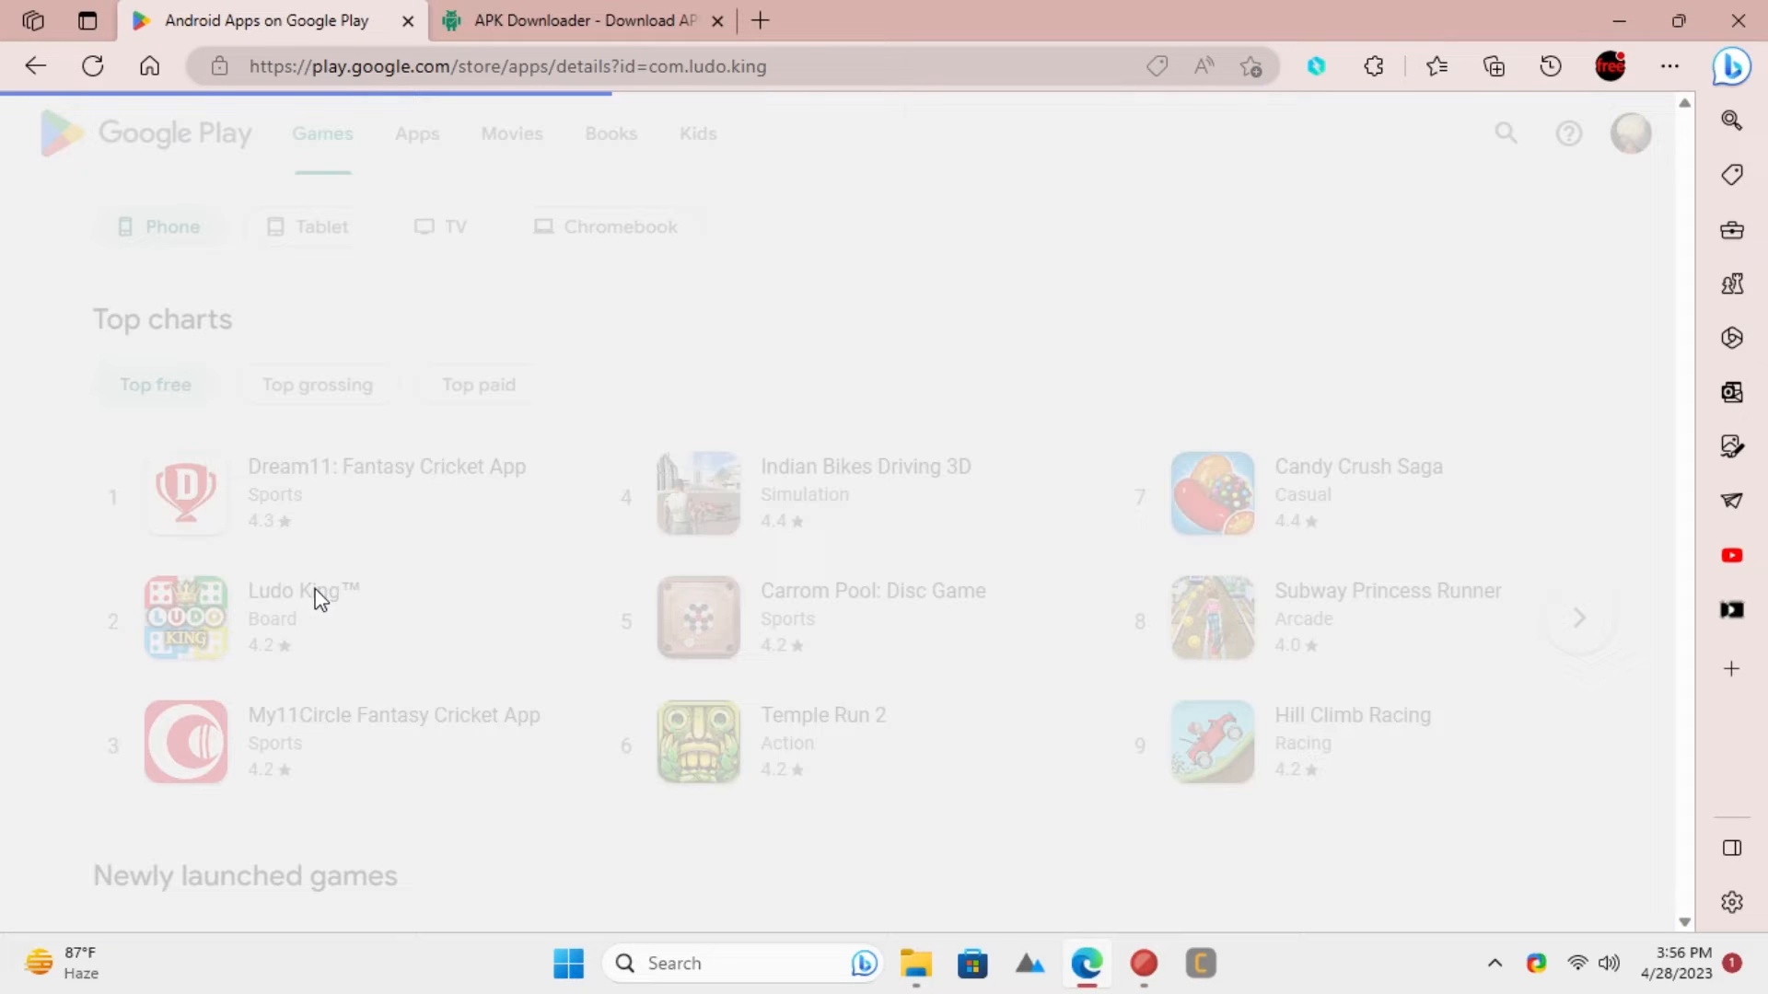
pyautogui.click(302, 619)
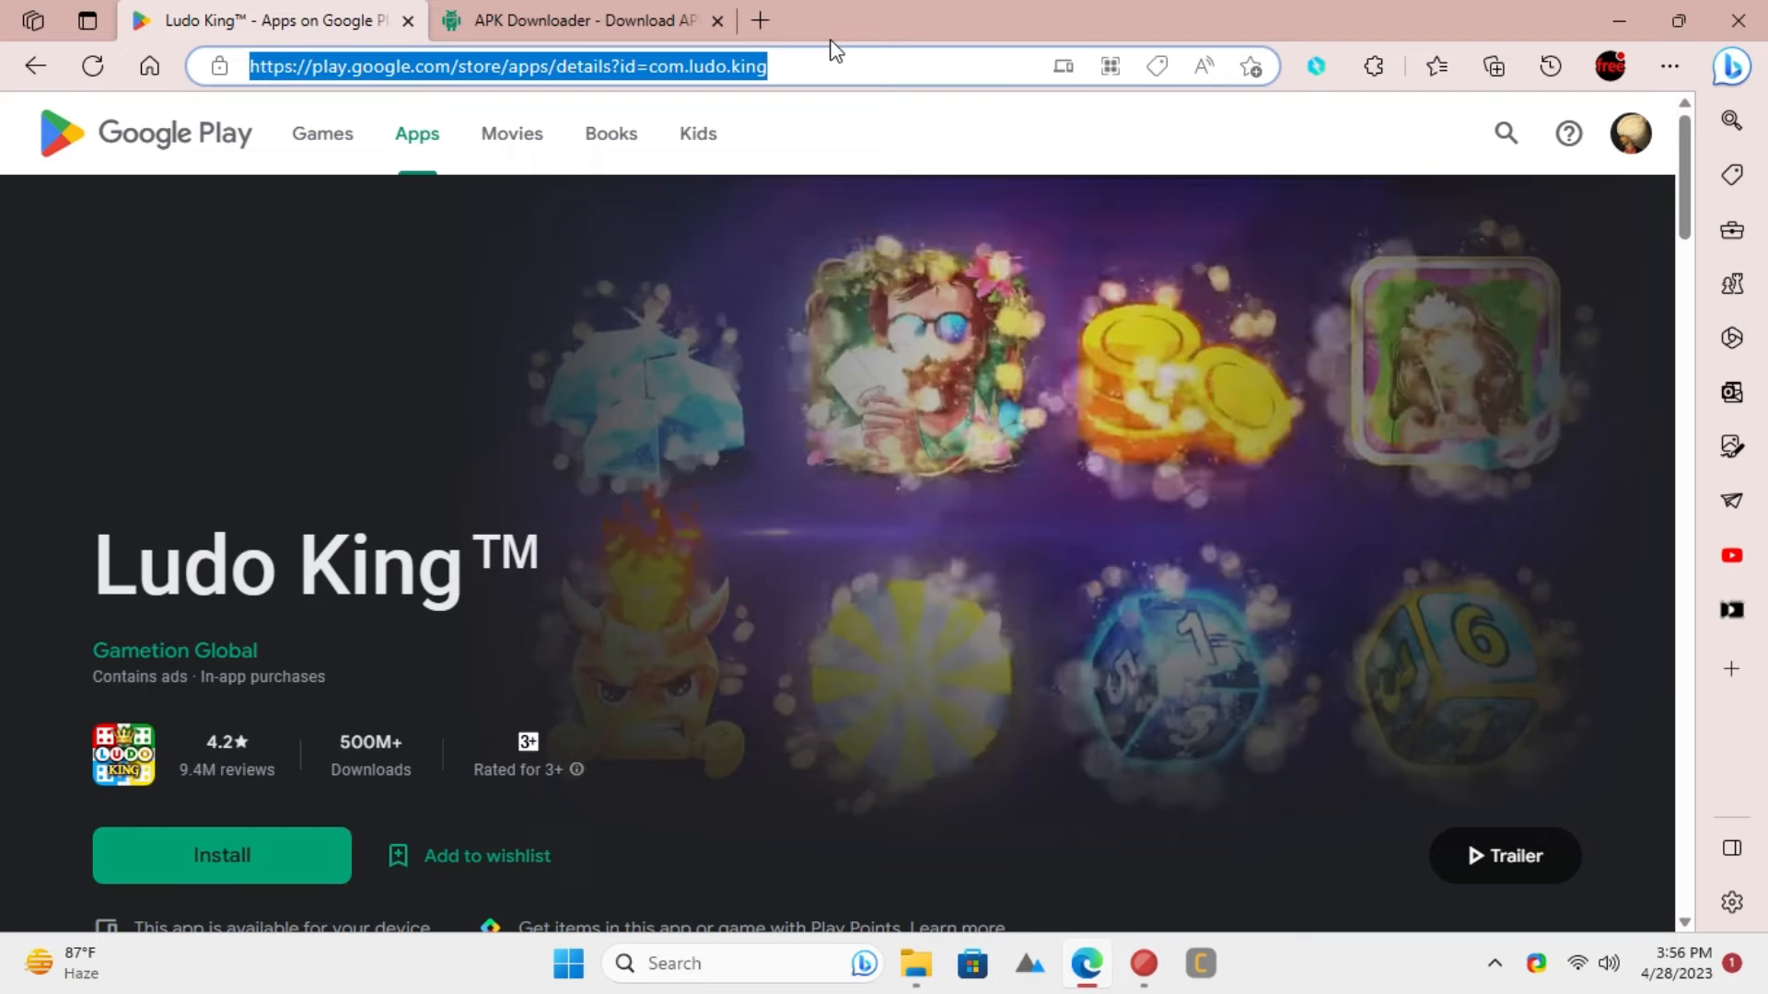
pyautogui.rightClick(504, 66)
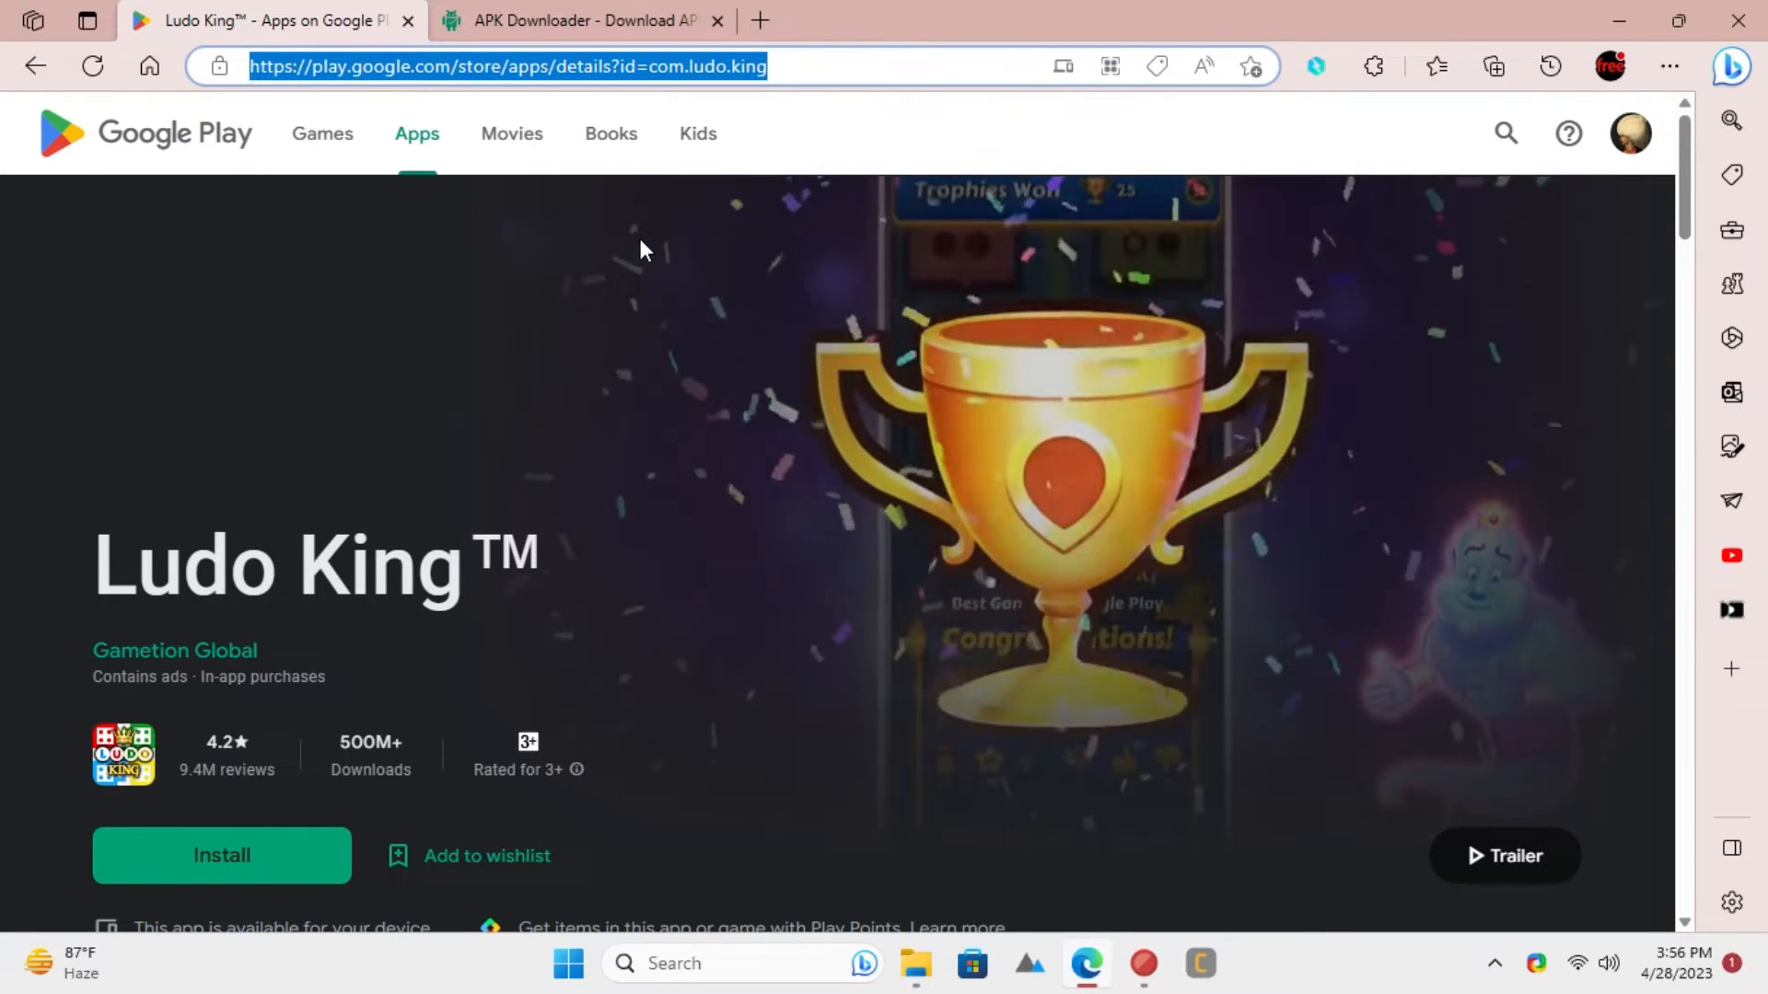
# Paste the Ludo King Play Store URL over the carrom package name, with Device left as Phone
pyautogui.click(580, 20)
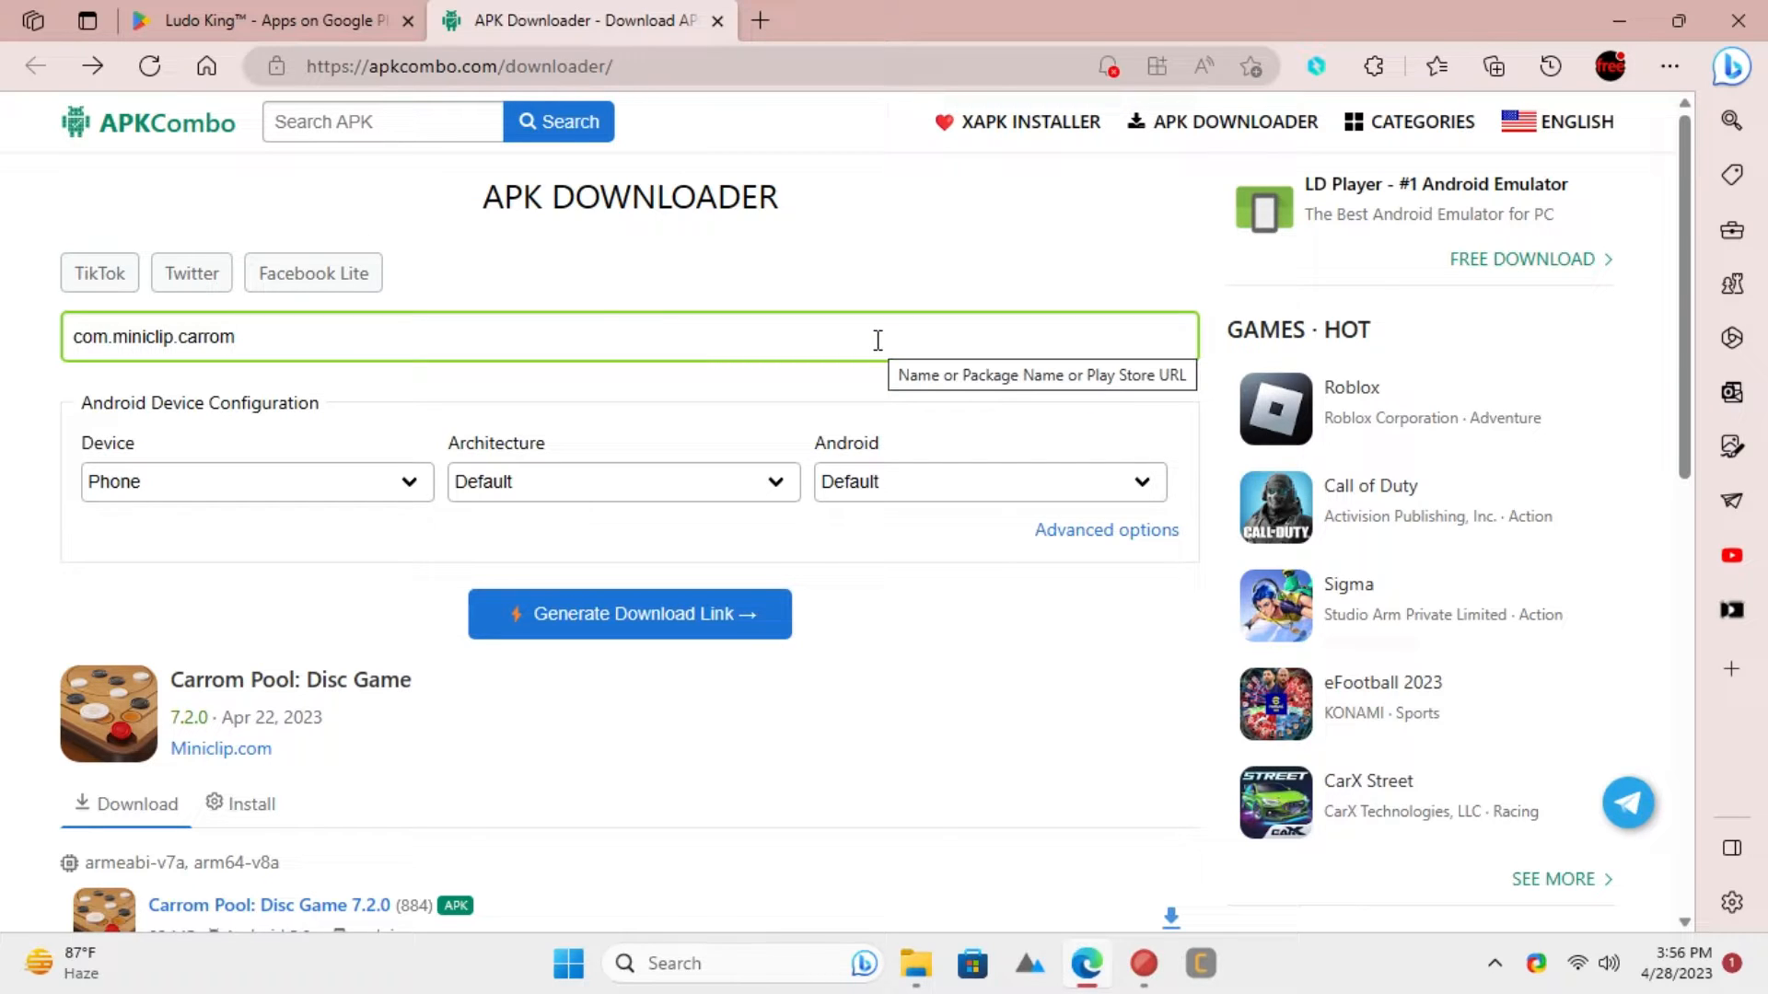
pyautogui.tripleClick(153, 335)
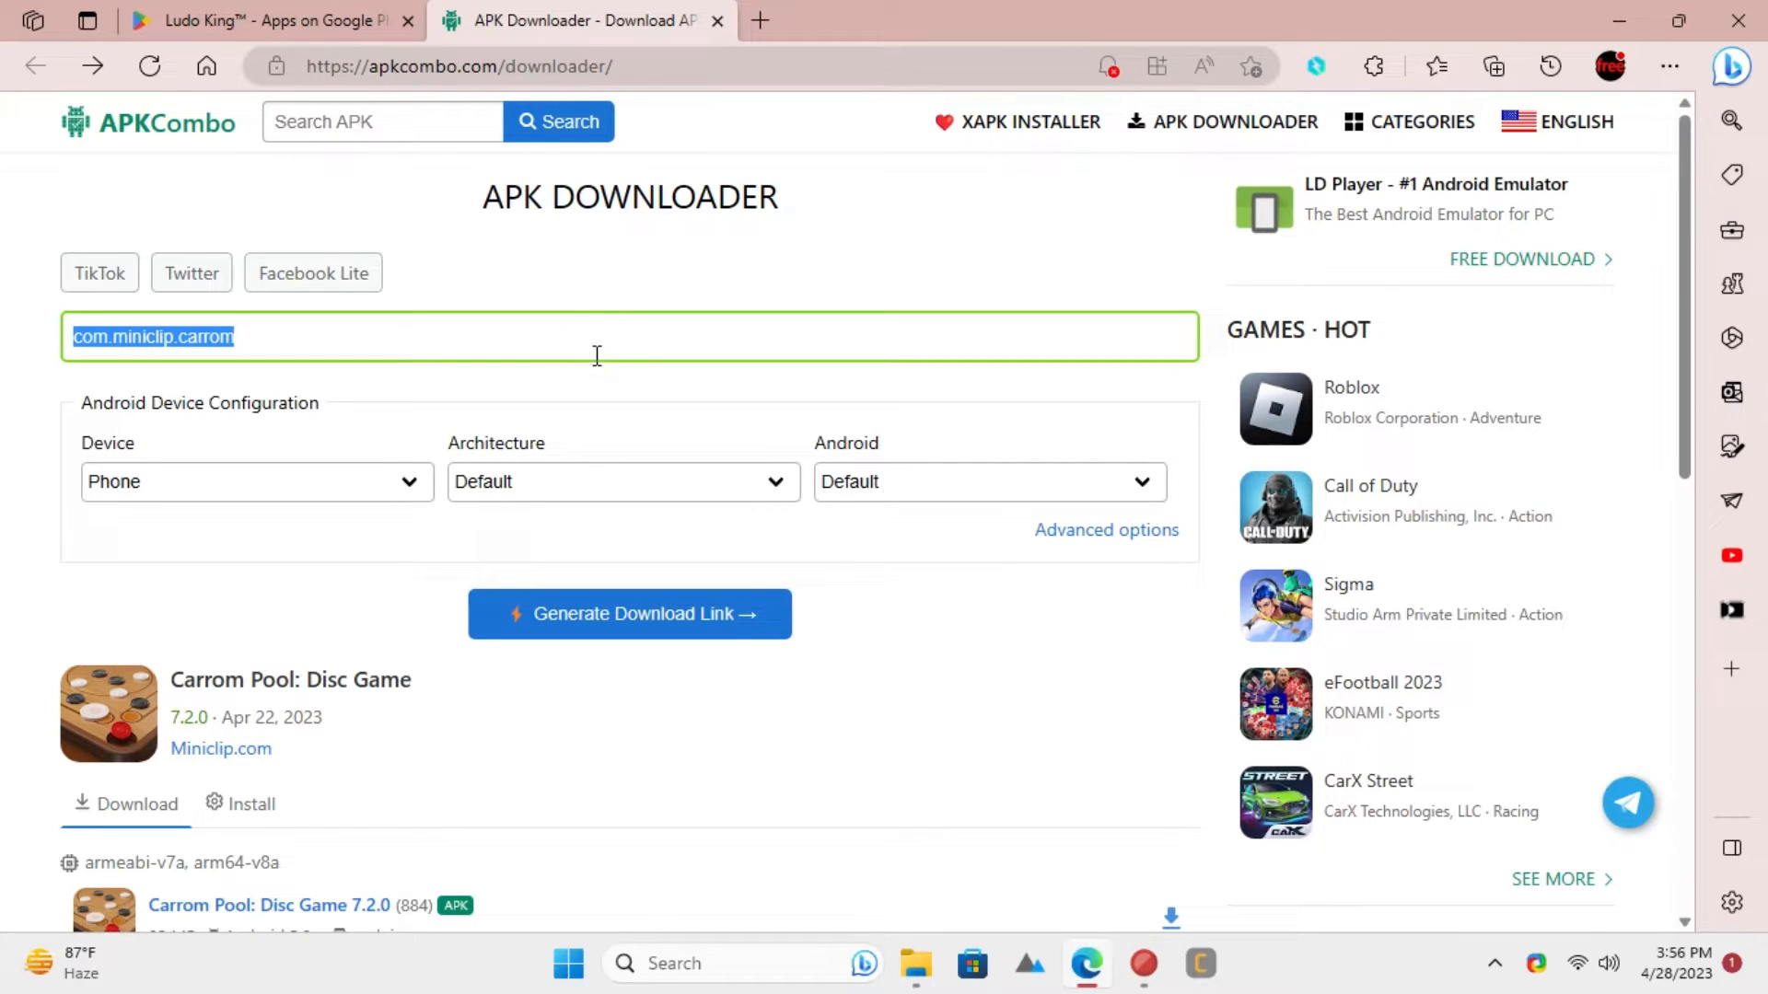
pyautogui.click(256, 480)
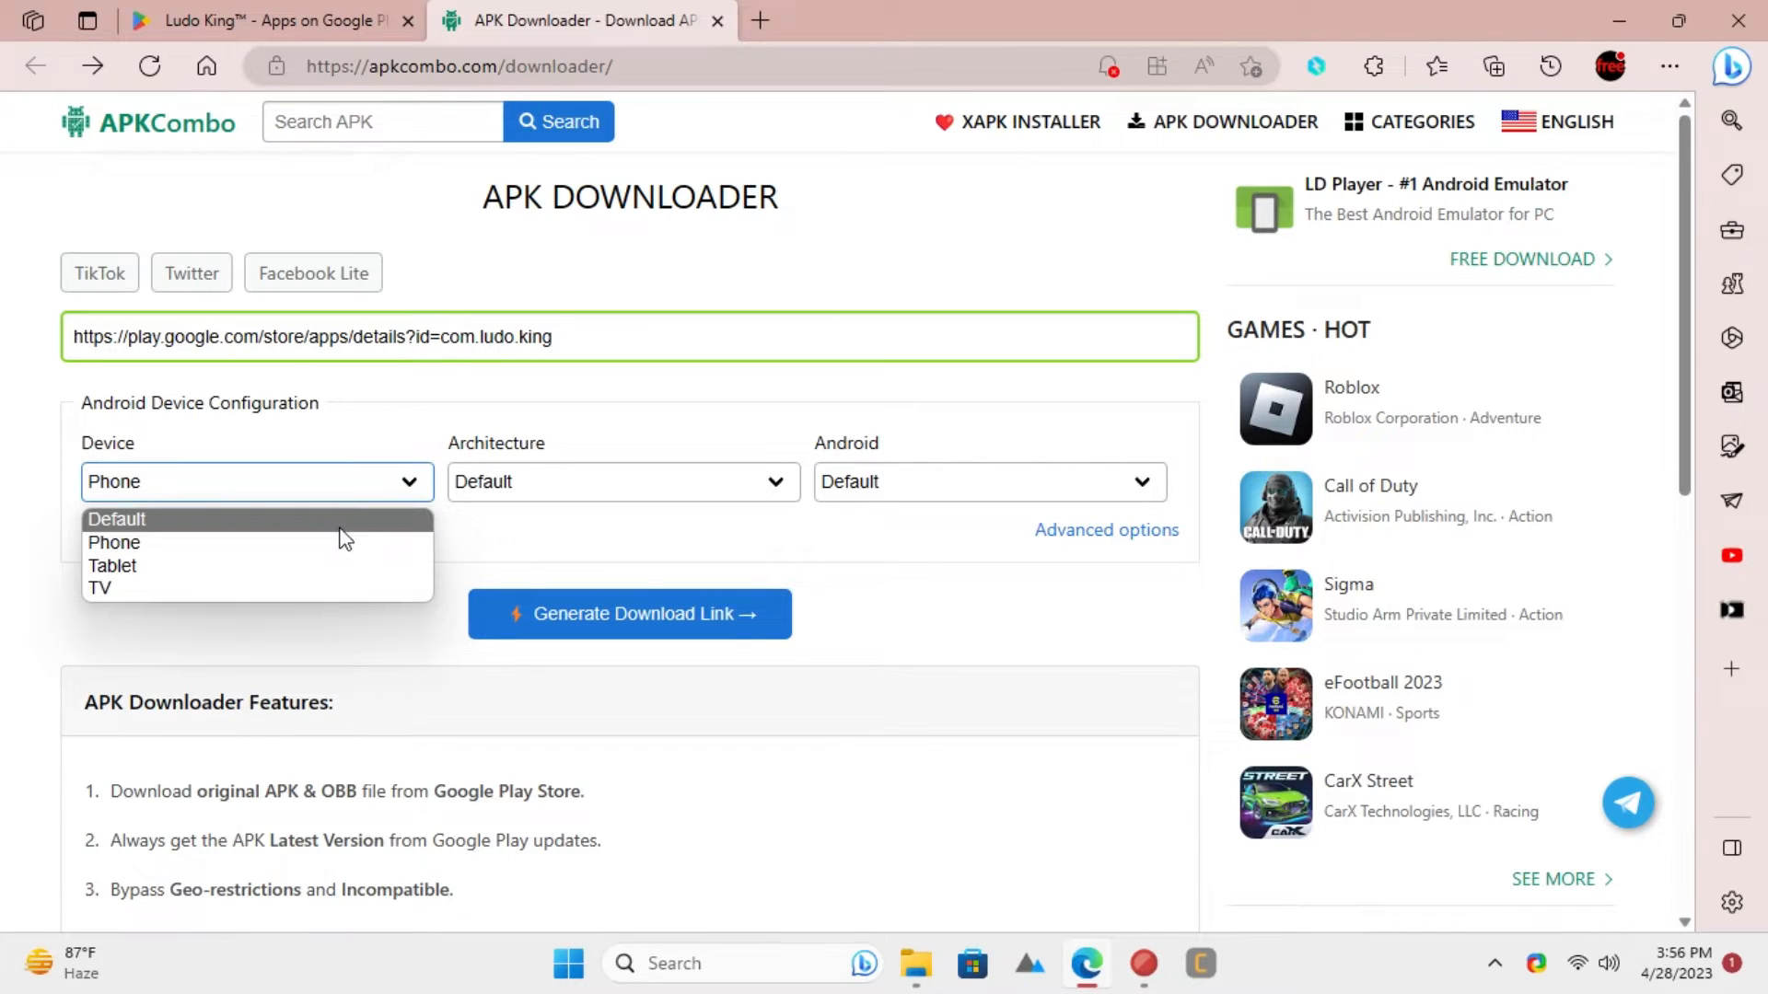
pyautogui.moveTo(325, 523)
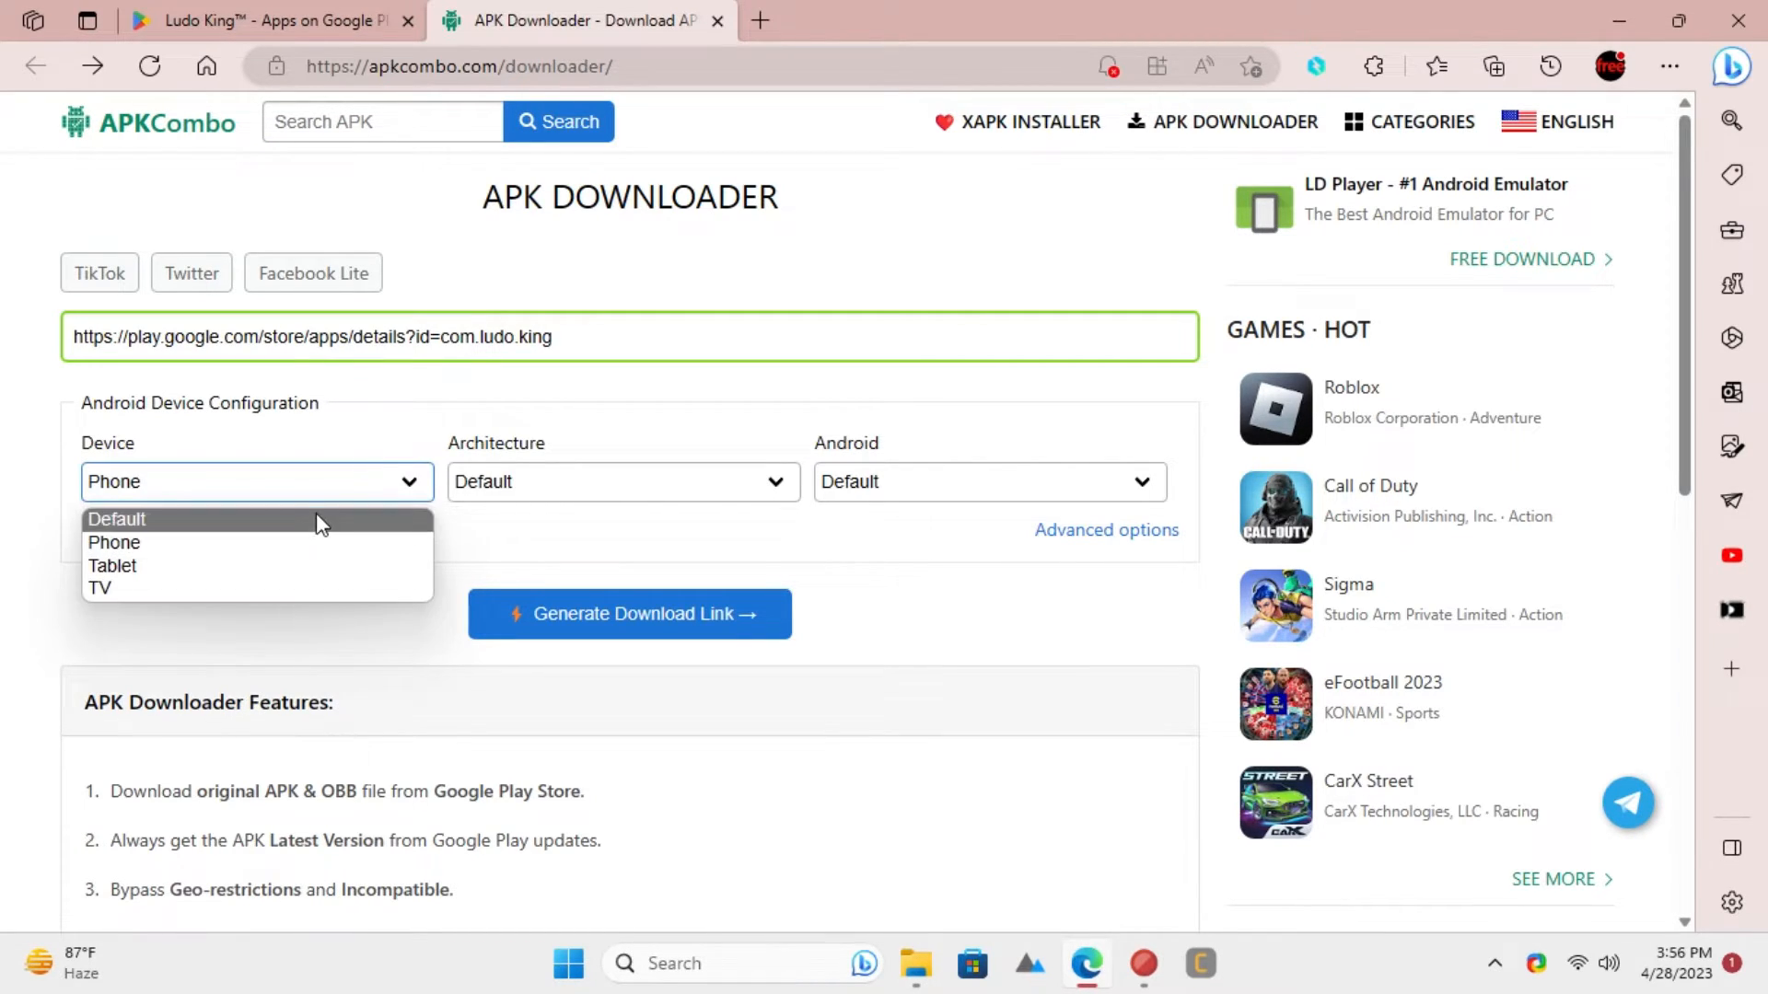
pyautogui.click(112, 541)
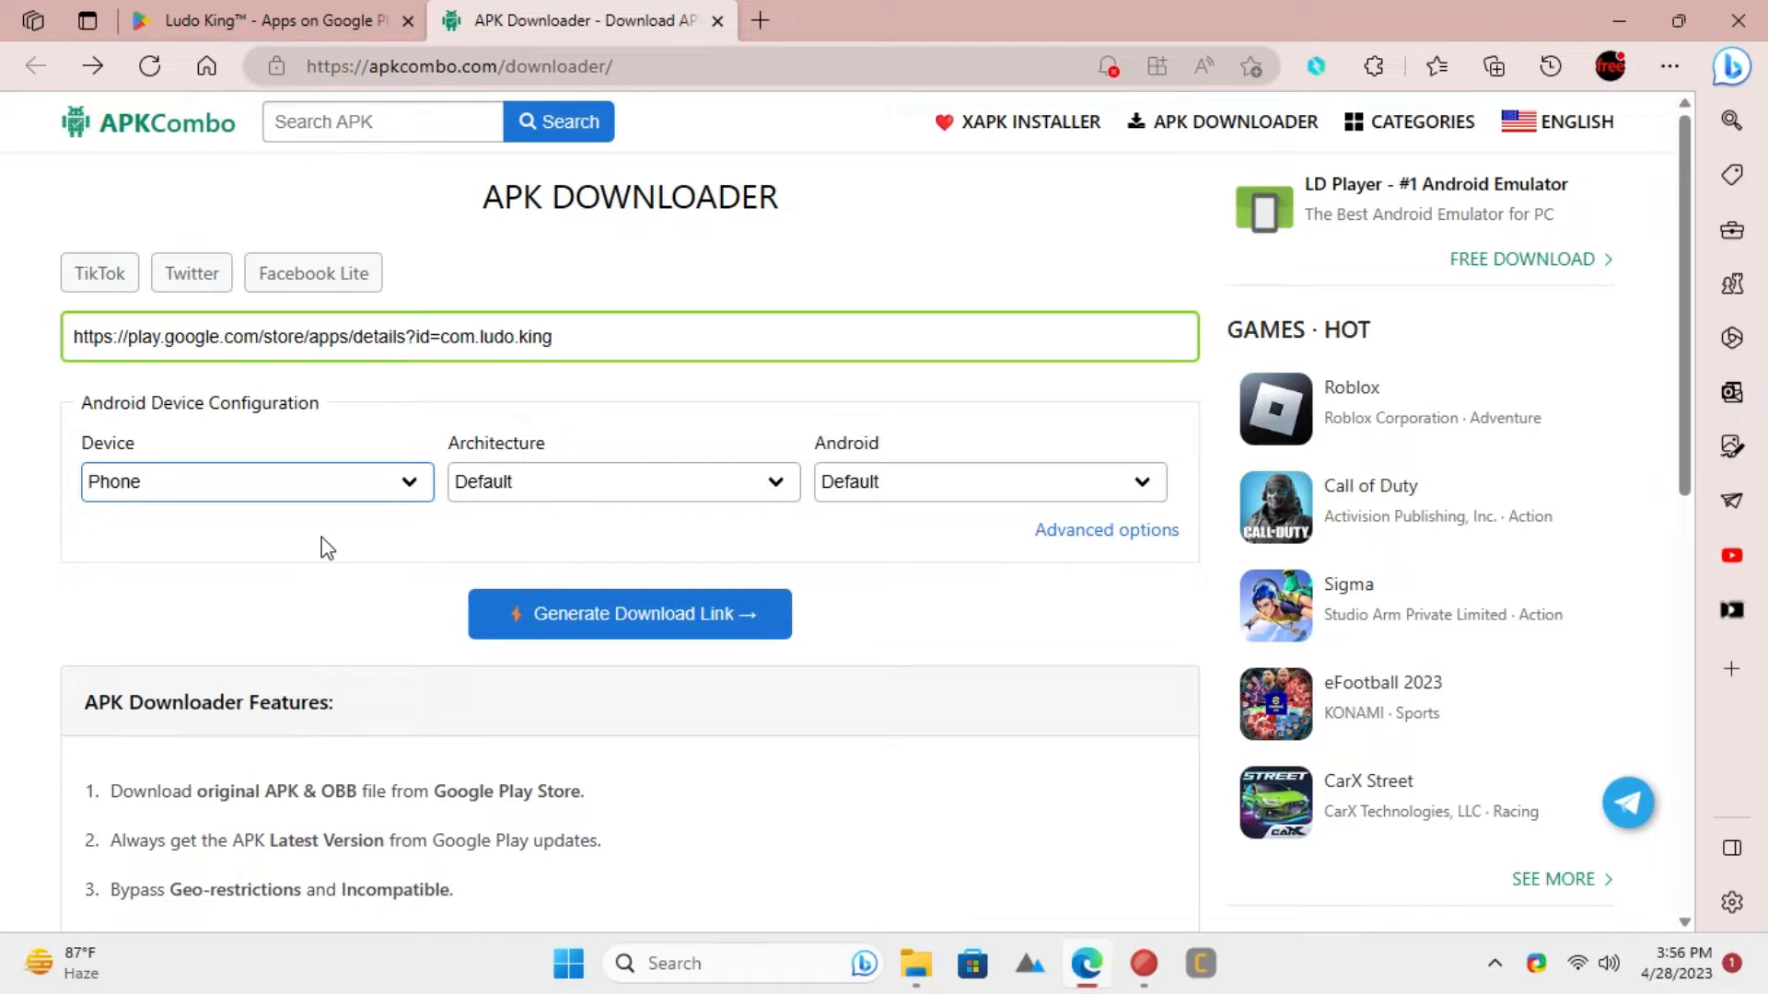
pyautogui.moveTo(795, 790)
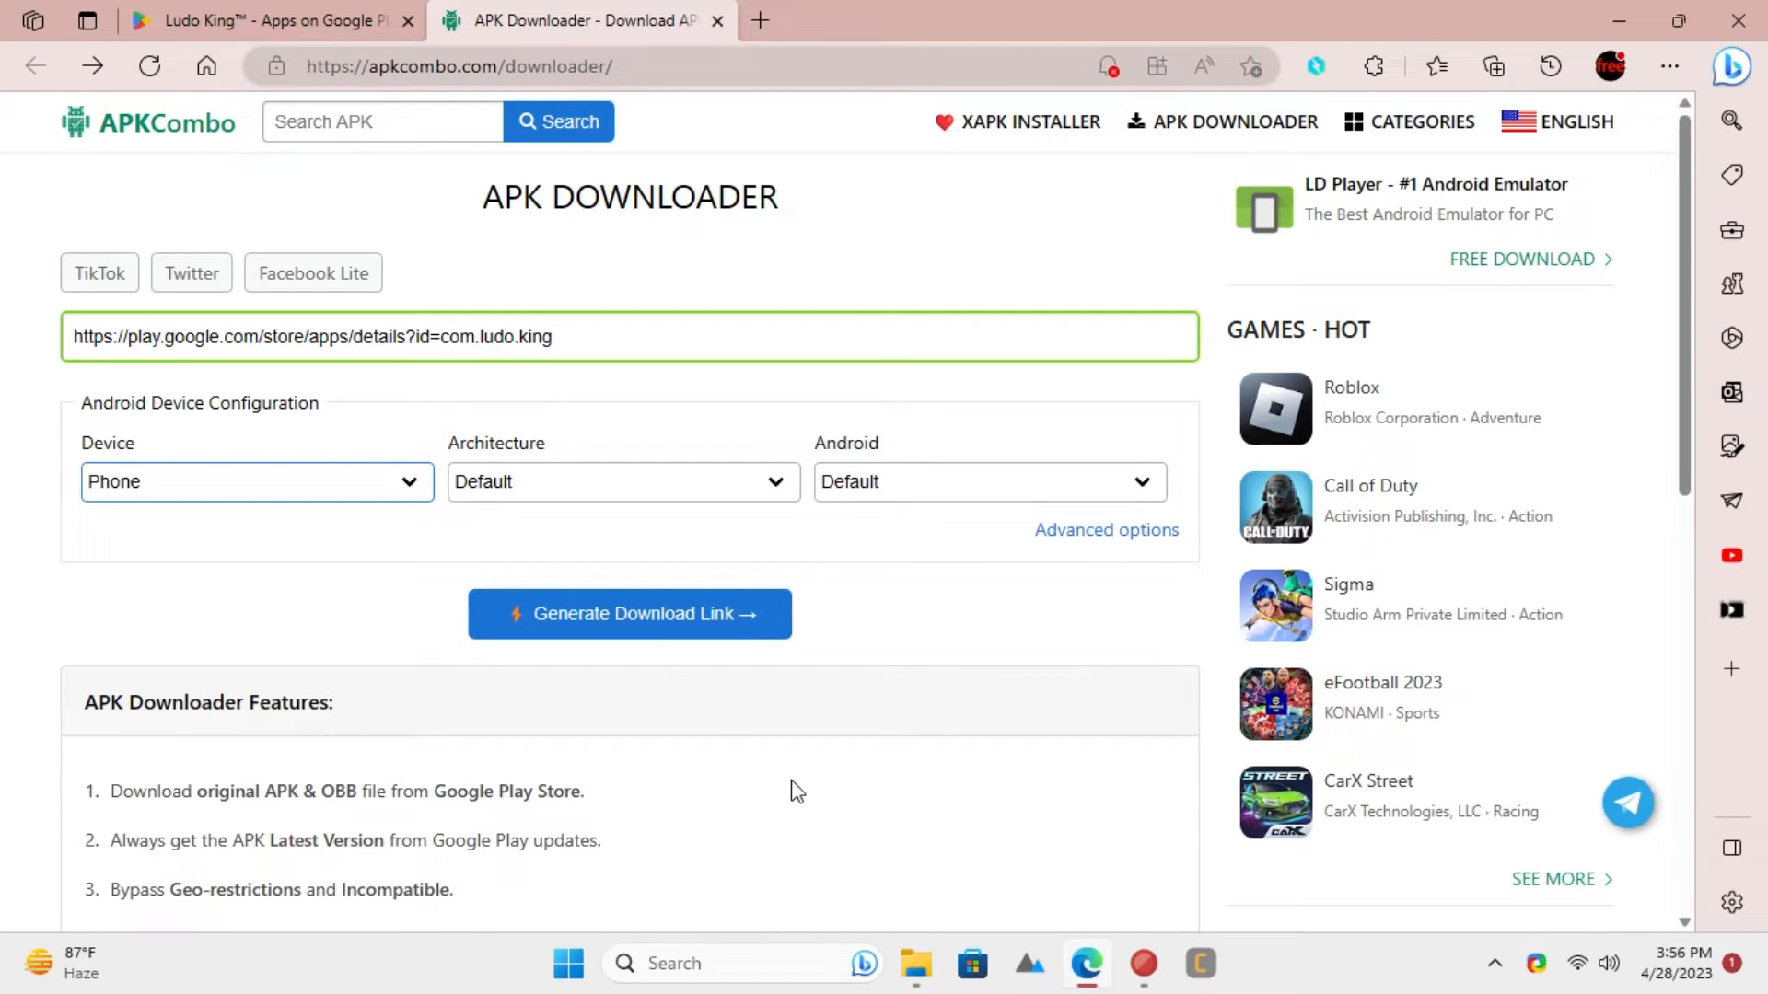
# Generate the download links and view the Ludo King 7.8.0.248 results for Phone
pyautogui.click(628, 613)
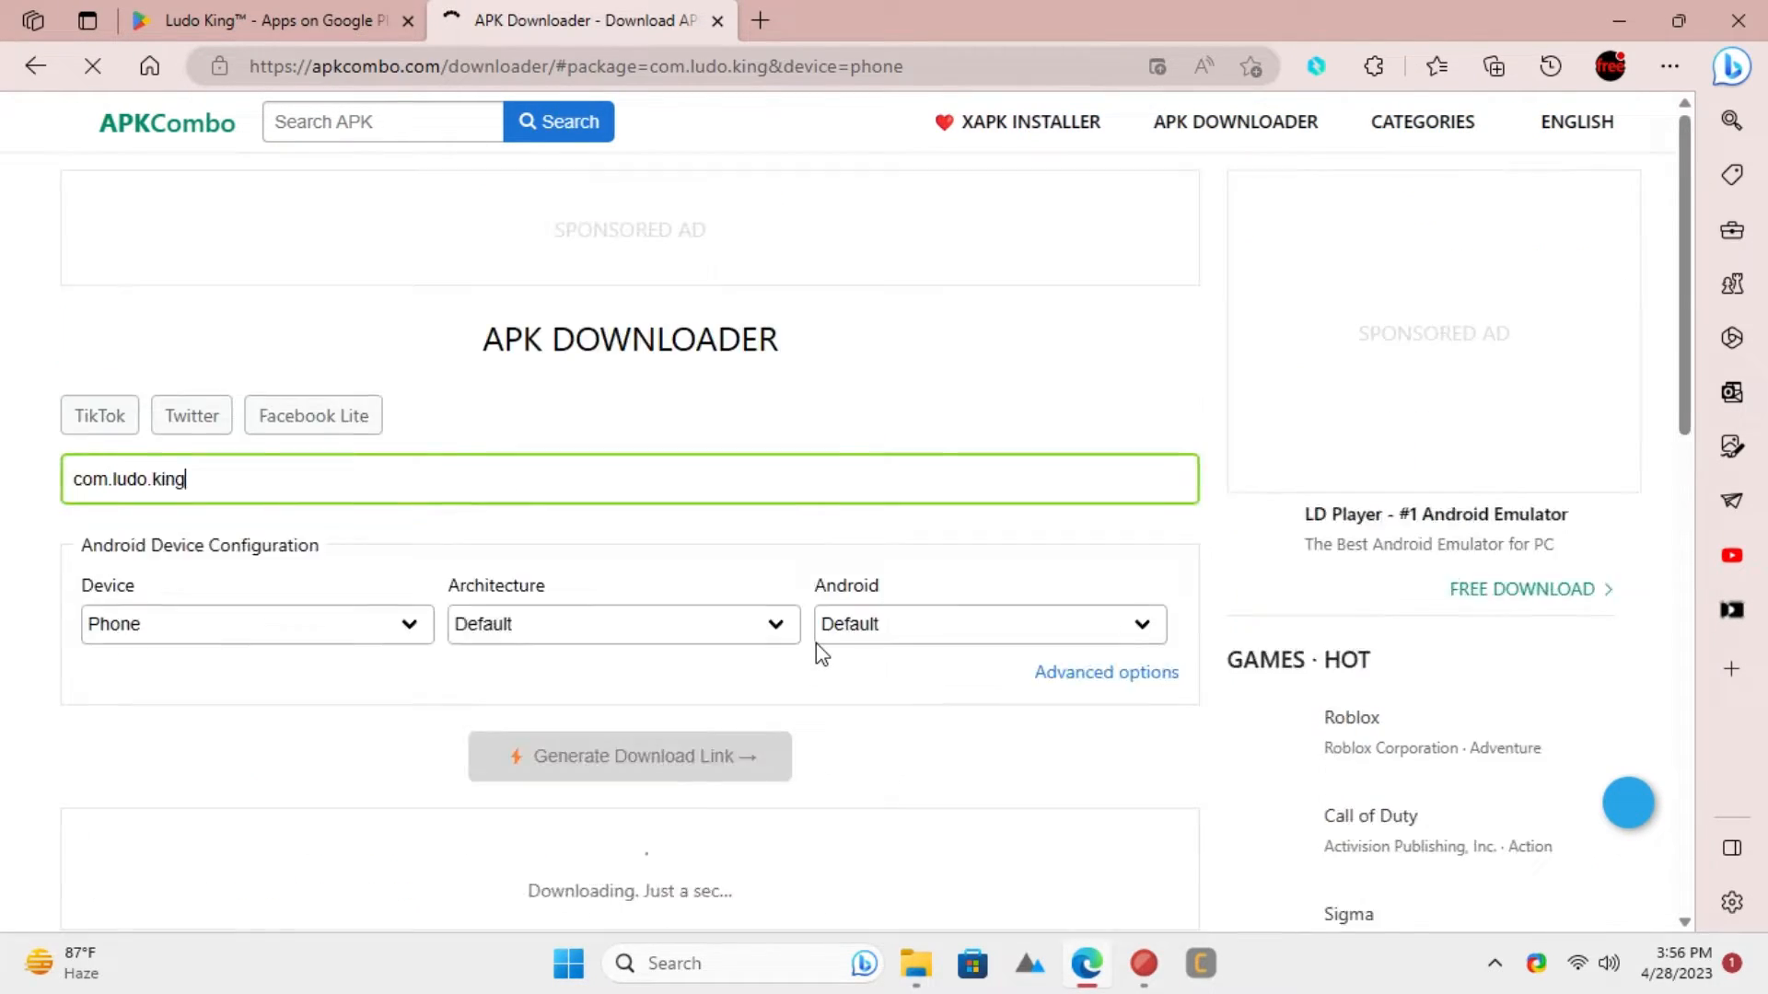
pyautogui.scroll(-3)
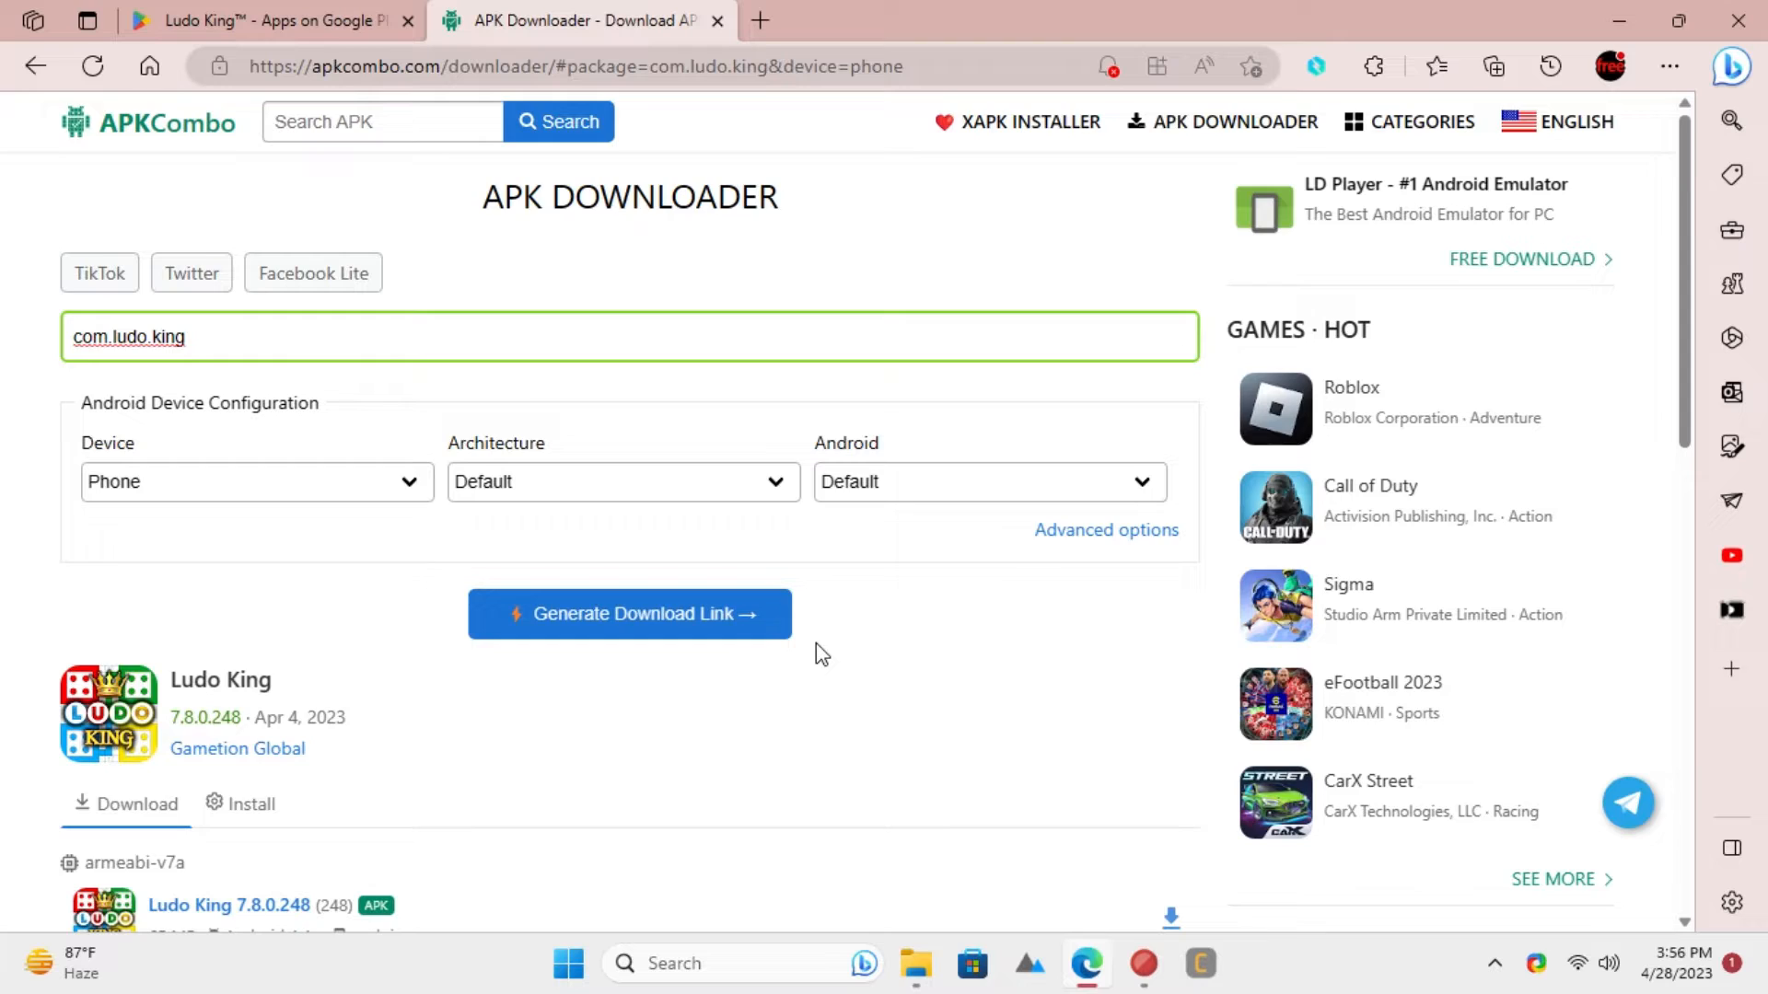
# Download the 67 MB arm64-v8a Ludo King 7.8.0.248 APK and view it in Edge's Downloads panel
pyautogui.scroll(-3)
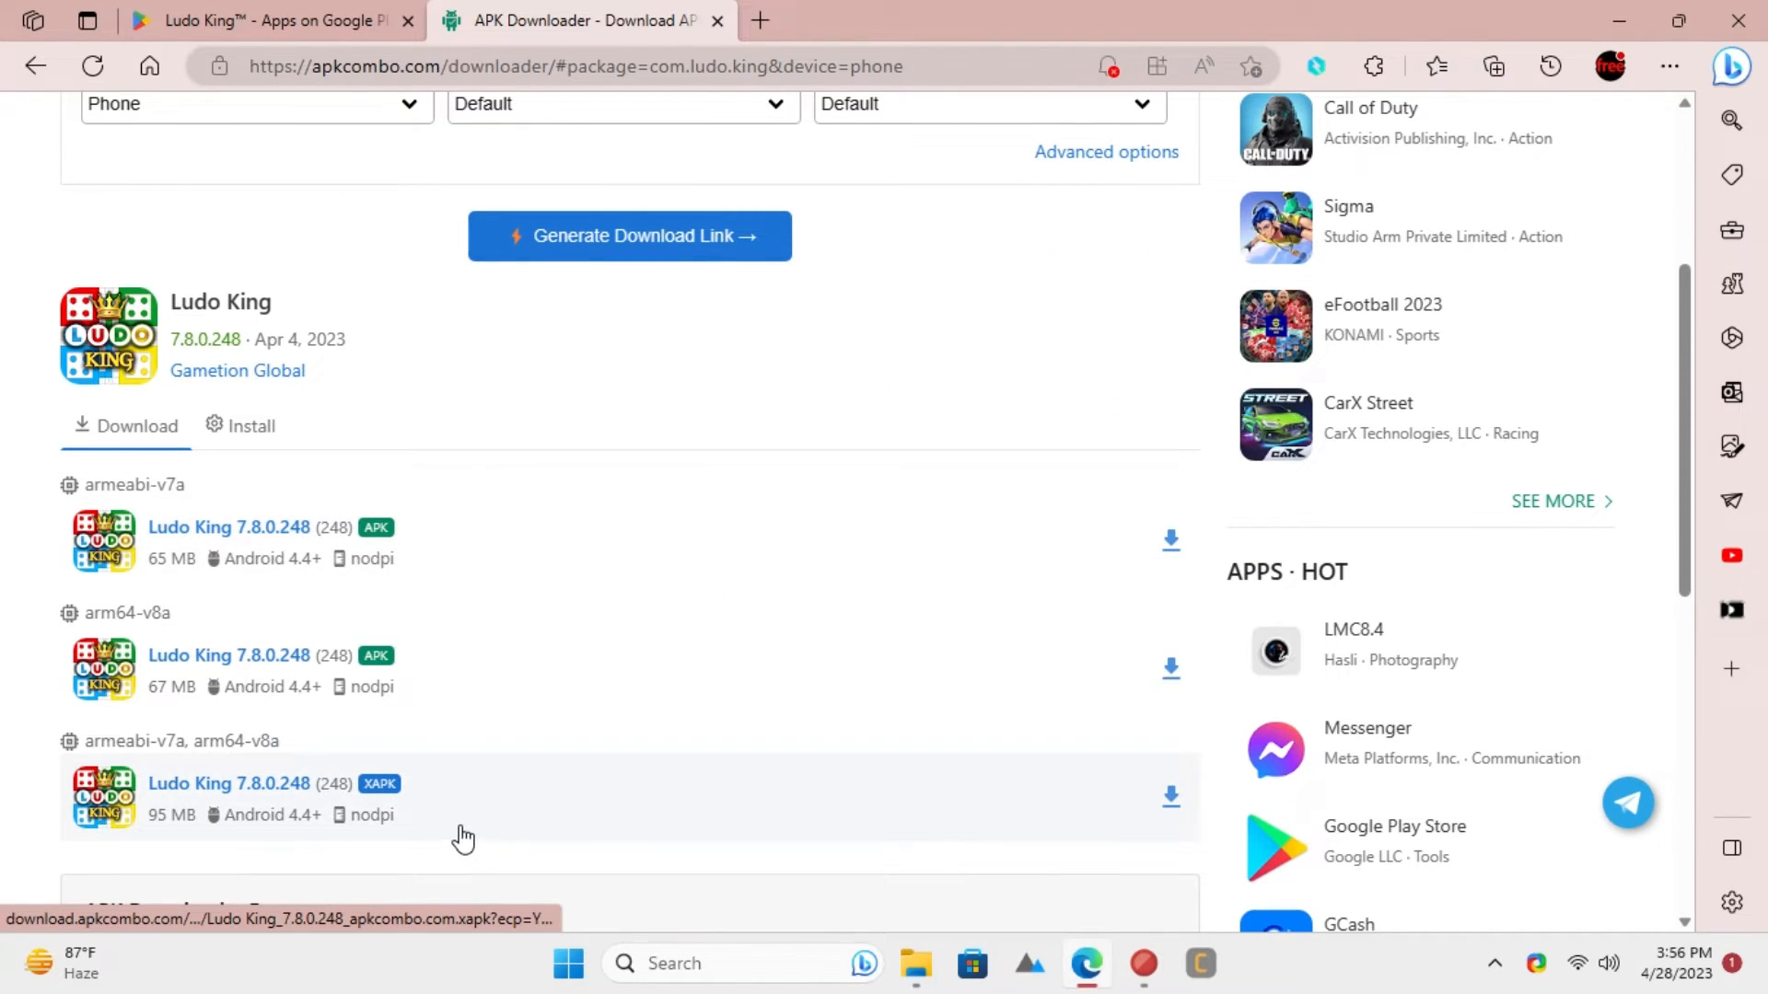
pyautogui.moveTo(374, 585)
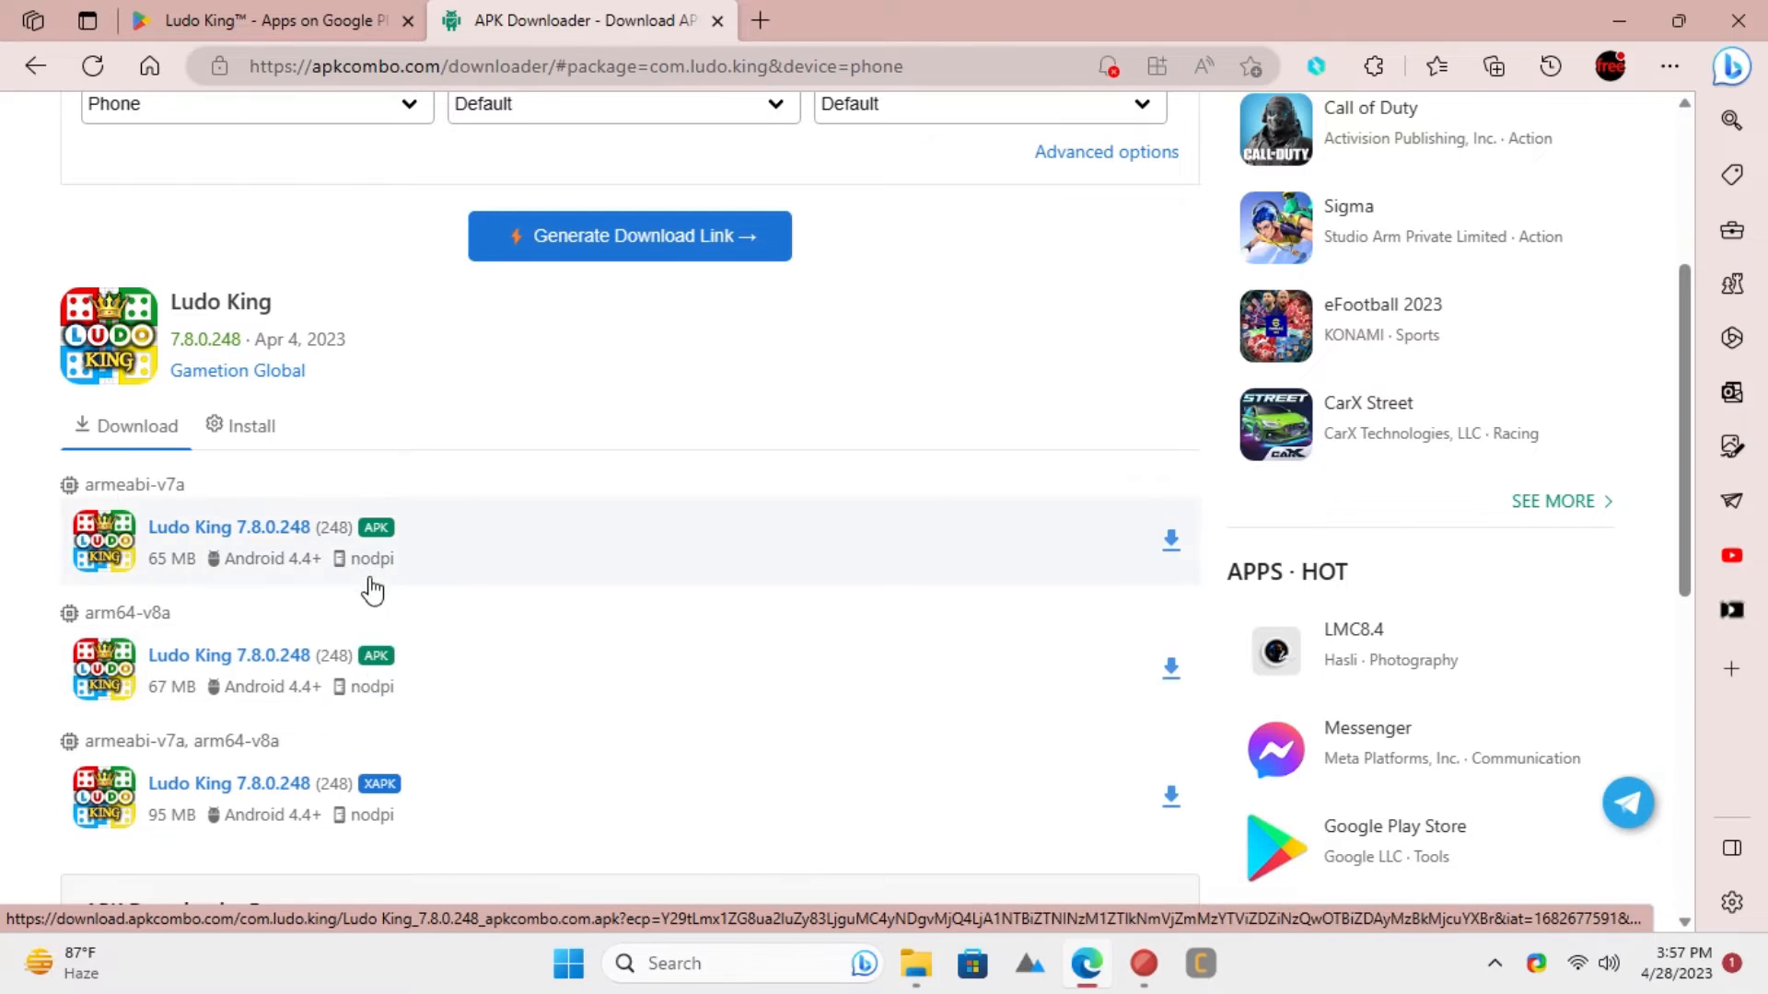
pyautogui.moveTo(276, 574)
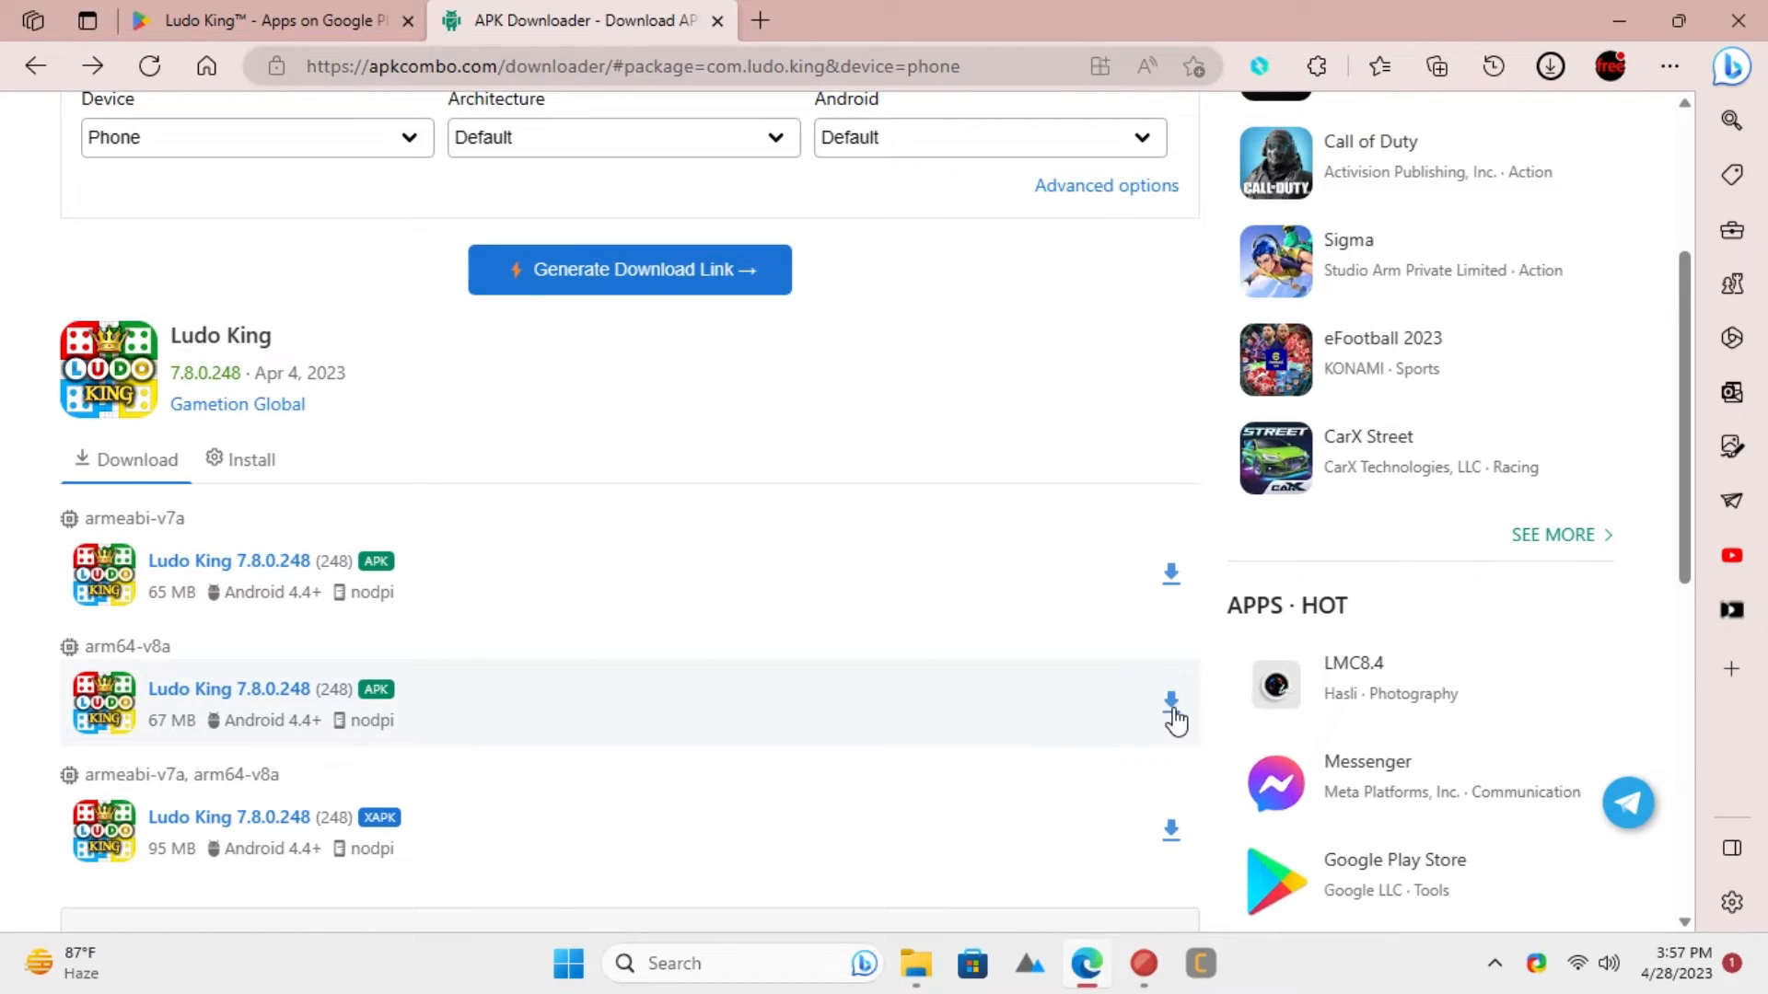
pyautogui.click(1171, 700)
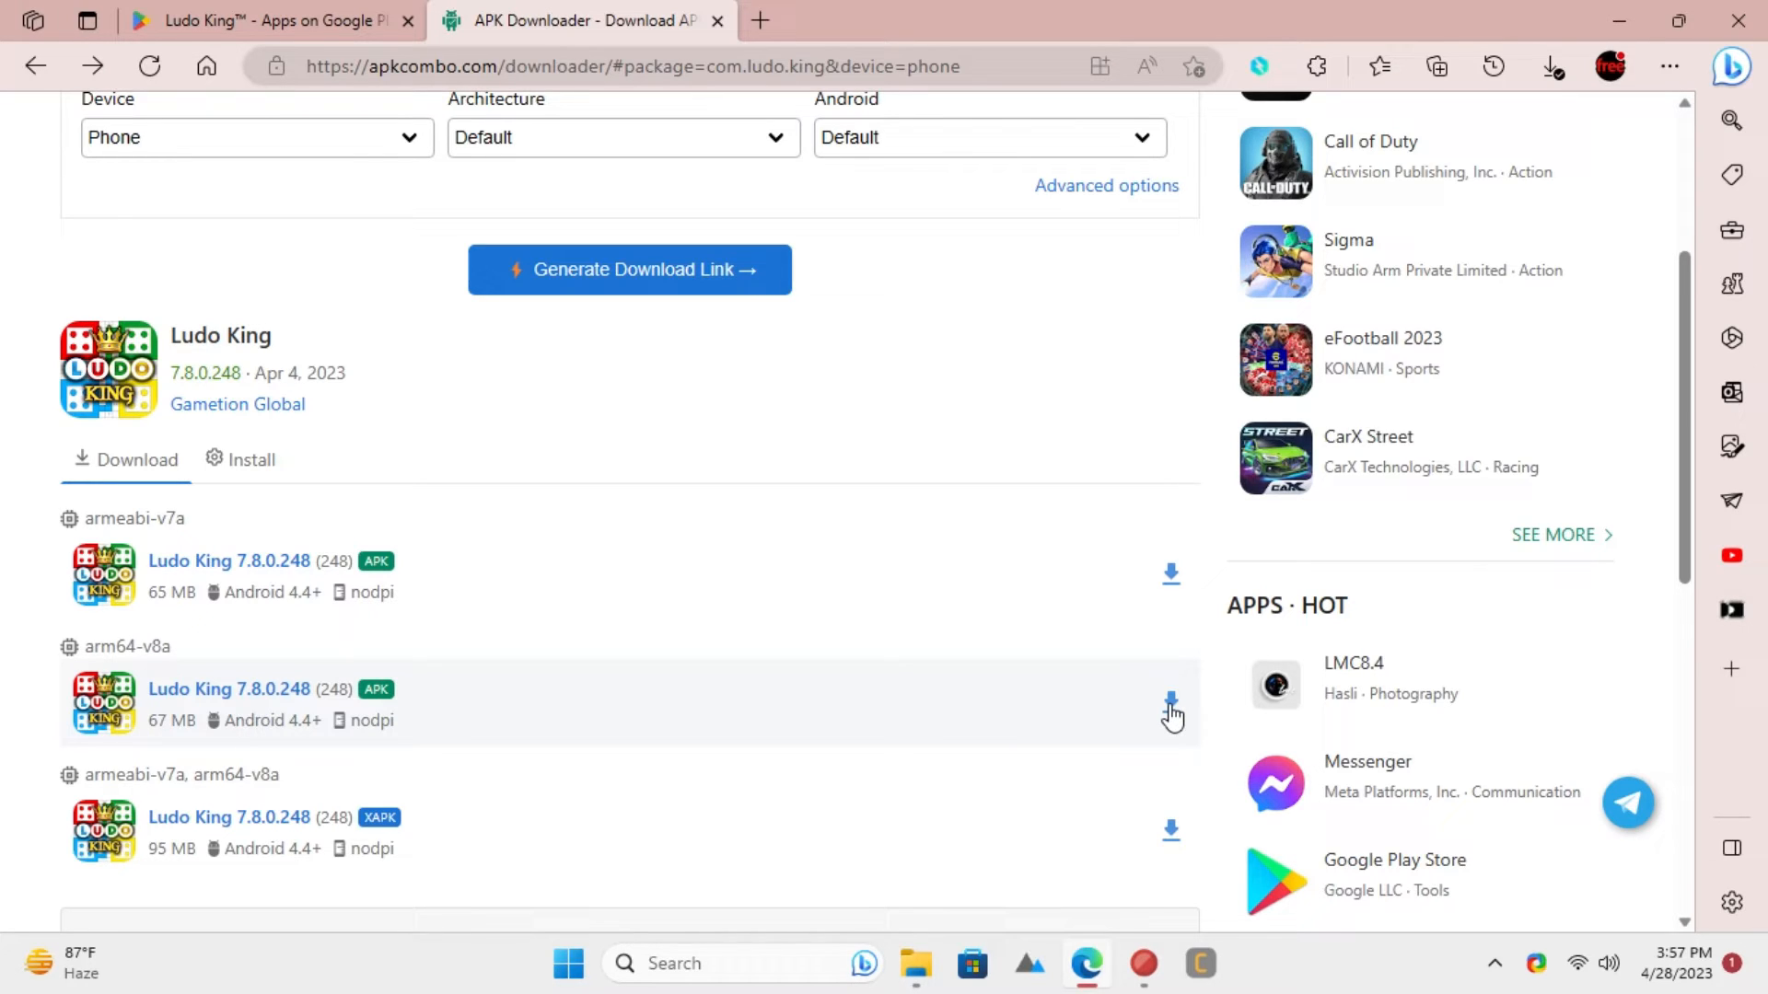
pyautogui.click(1551, 66)
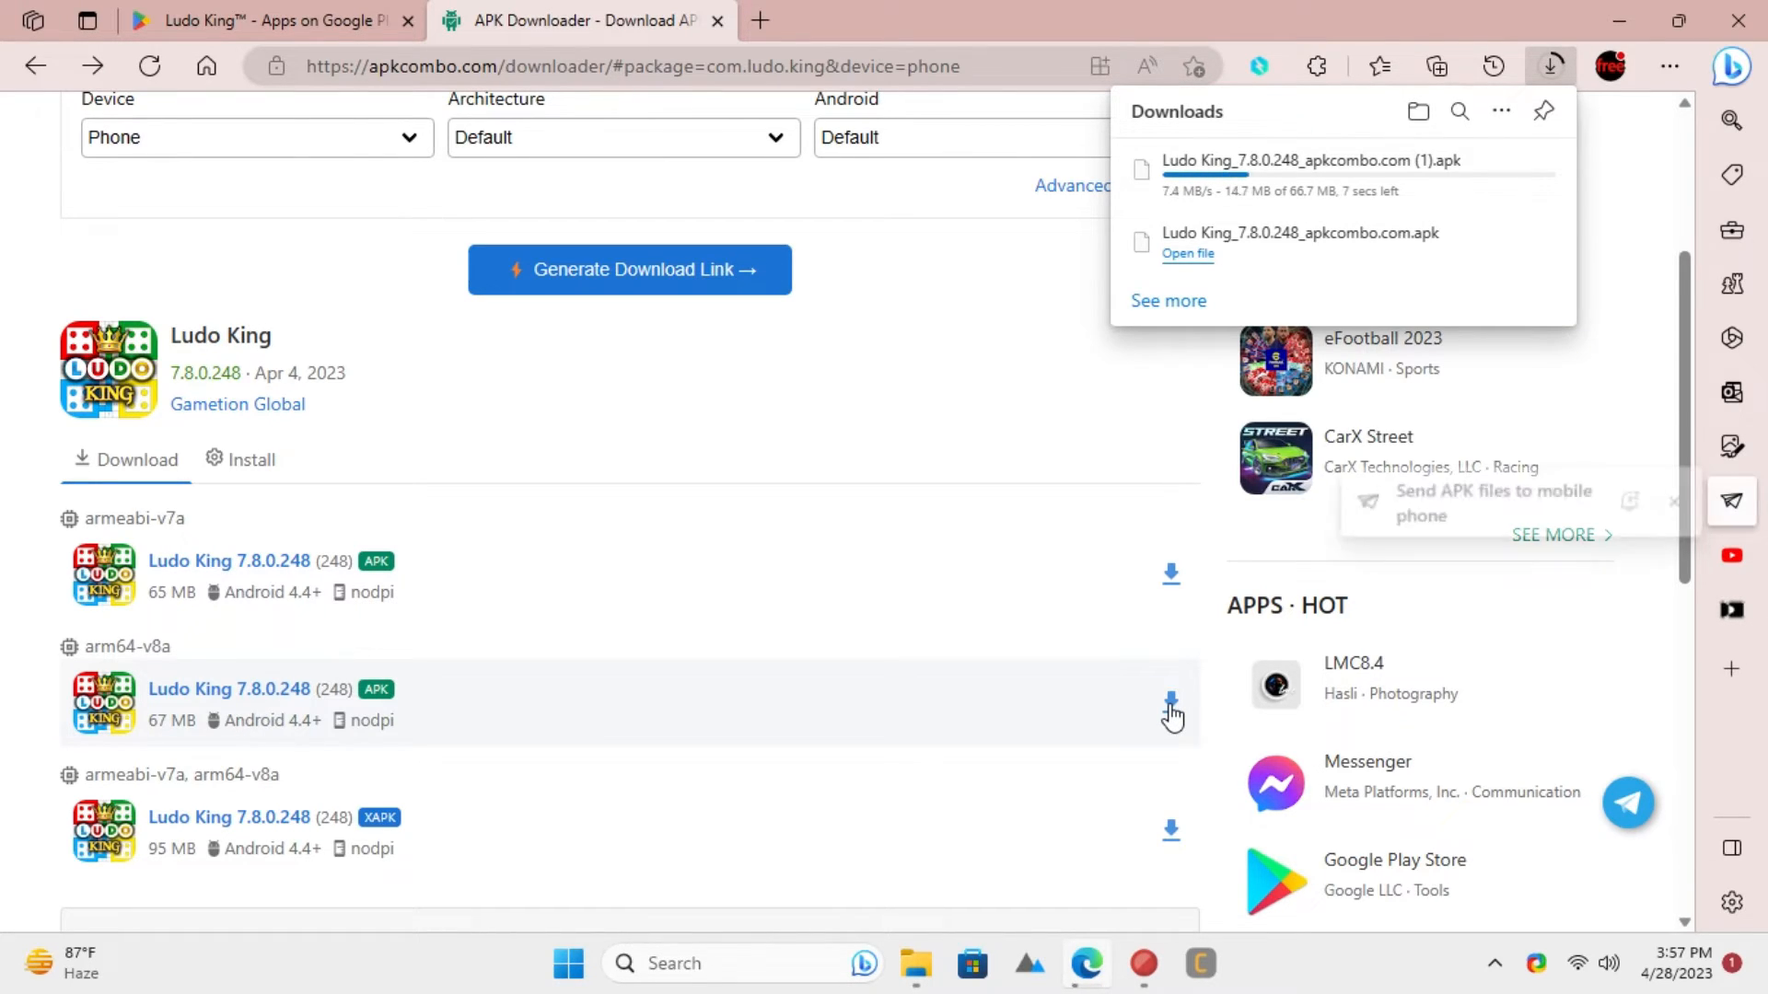